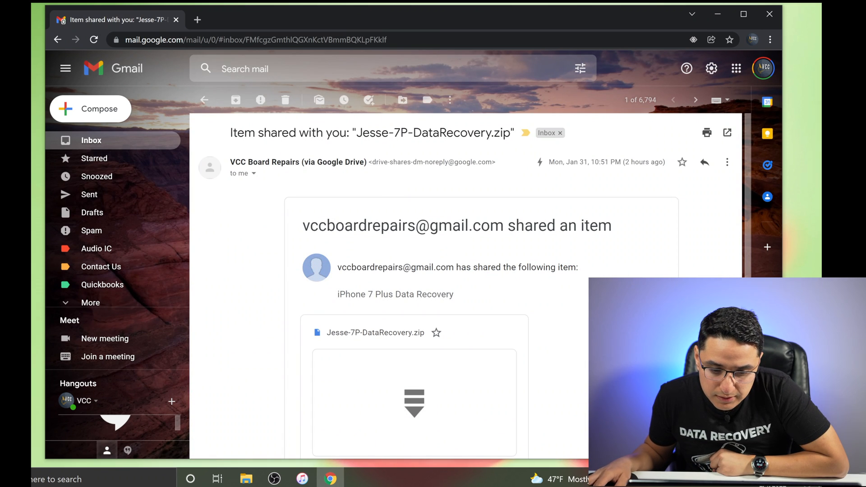
- Open the shared Jesse-7P-DataRecovery.zip from the Google Drive share email
{"action": "scroll", "scroll_direction": "down", "scroll_amount": 3}
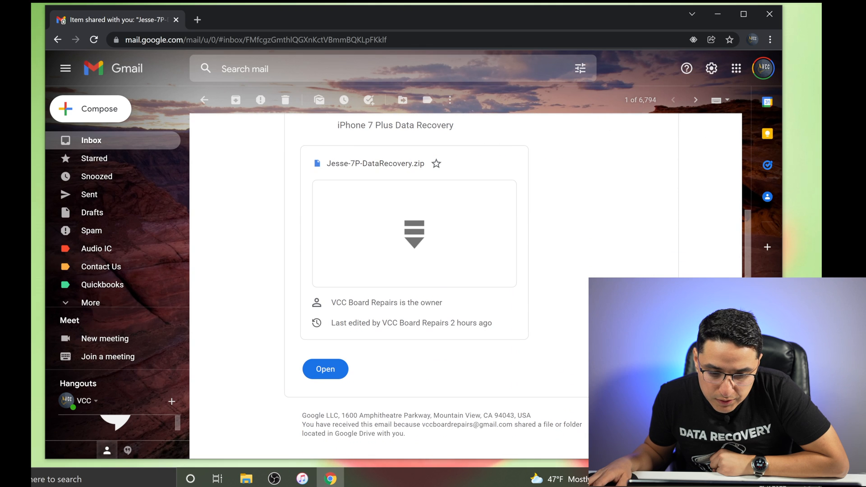
{"action": "left_click", "coordinate": [325, 369]}
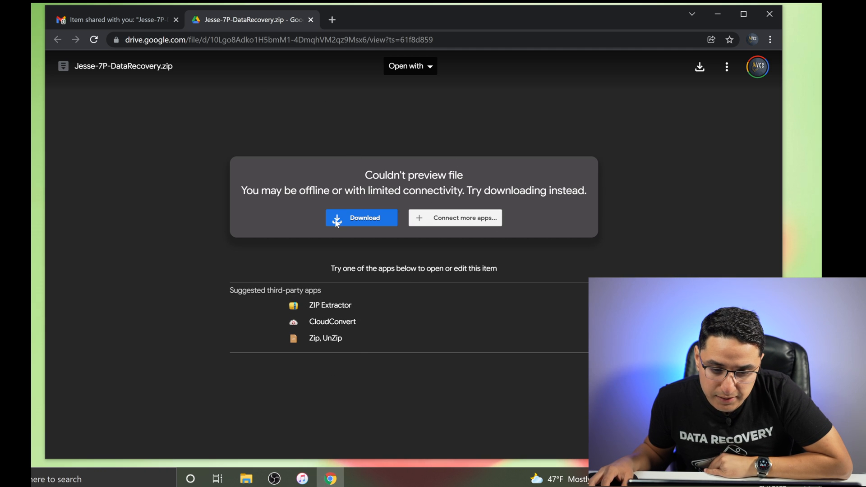
{"action": "mouse_move", "coordinate": [388, 186]}
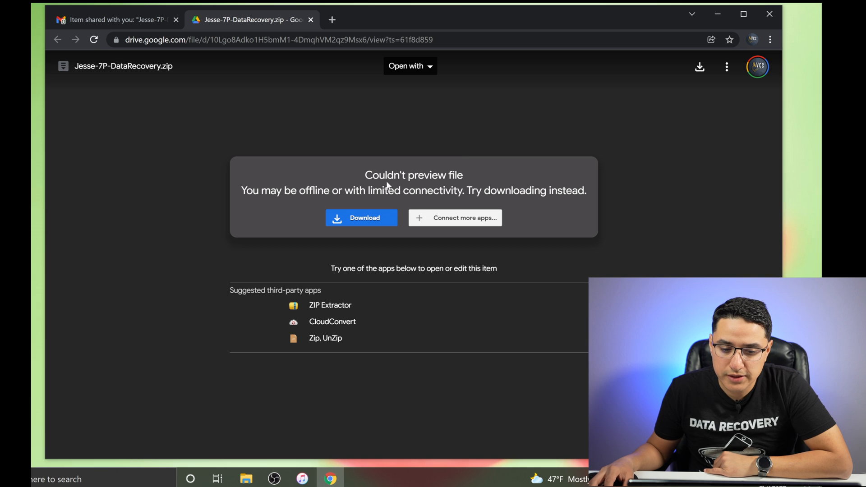
- Request a download of the zip from the 'Couldn't preview file' message
{"action": "left_click", "coordinate": [362, 218]}
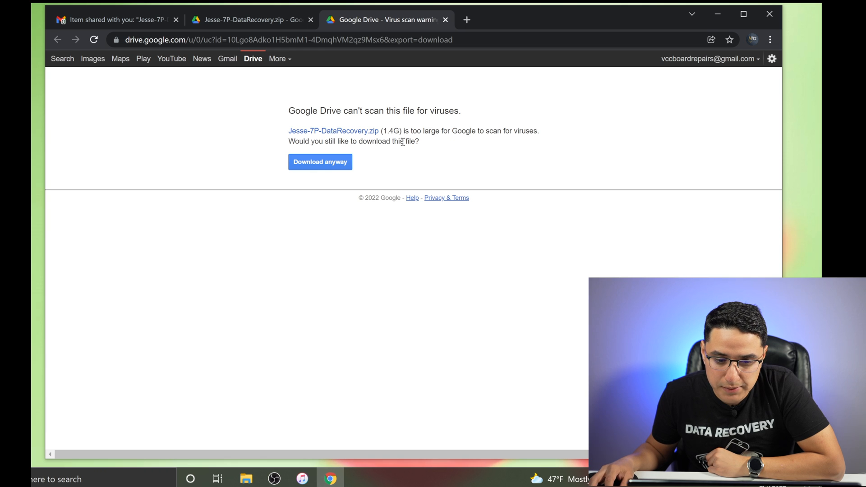
{"action": "mouse_move", "coordinate": [380, 131]}
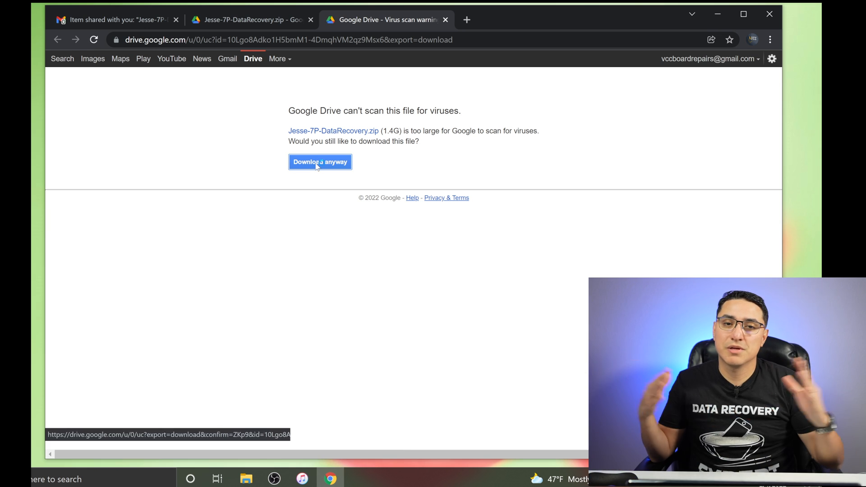
- Download the 1.4 GB zip anyway despite the virus-scan warning
{"action": "left_click", "coordinate": [320, 162]}
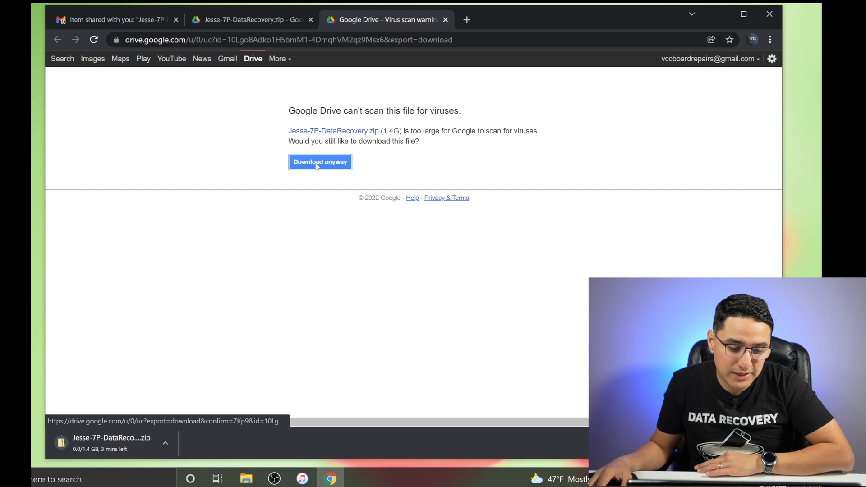
{"action": "mouse_move", "coordinate": [276, 217]}
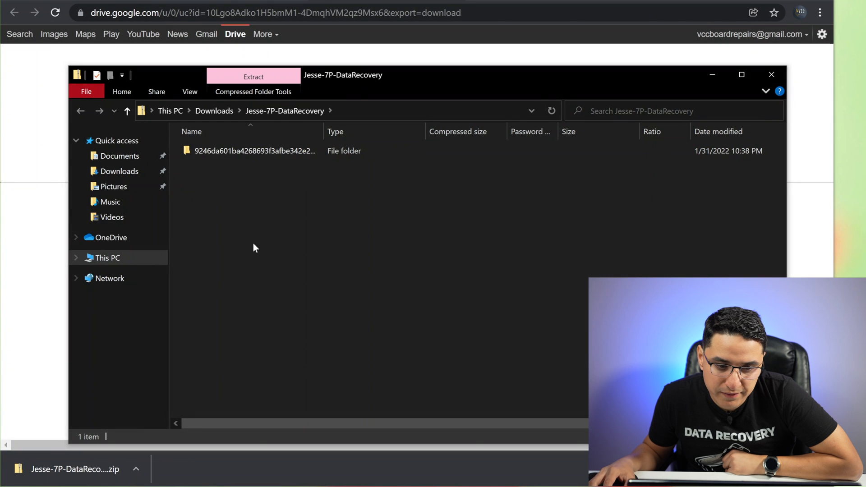
{"action": "mouse_move", "coordinate": [331, 109]}
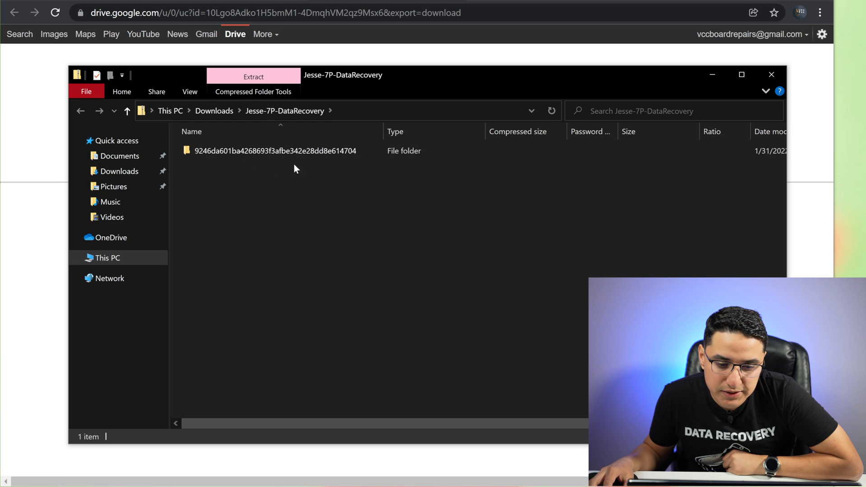
- Show the Compressed Folder Tools extraction options for the downloaded zip
{"action": "left_click", "coordinate": [274, 151]}
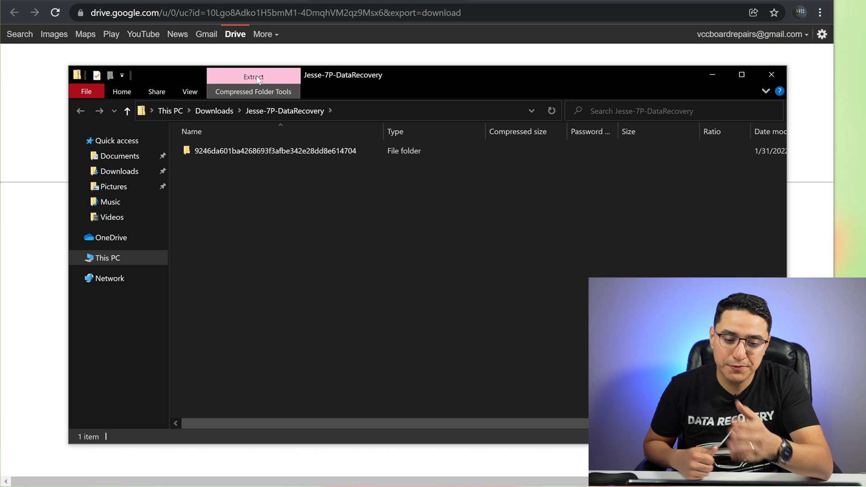
{"action": "mouse_move", "coordinate": [256, 84]}
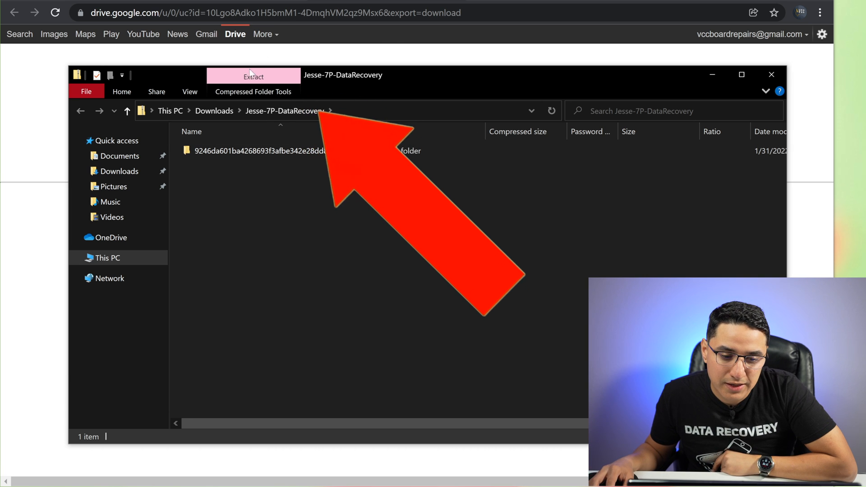
{"action": "left_click", "coordinate": [254, 75]}
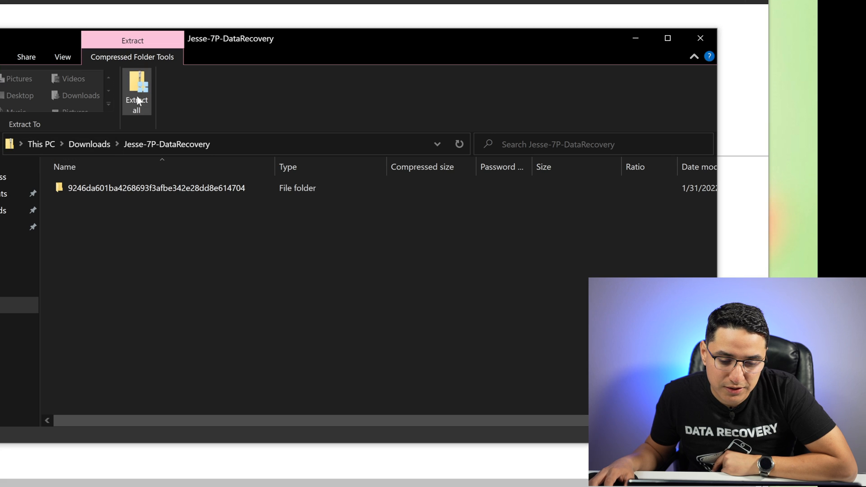
- Extract all 961 items from the zip into the Documents folder
{"action": "left_click", "coordinate": [137, 100]}
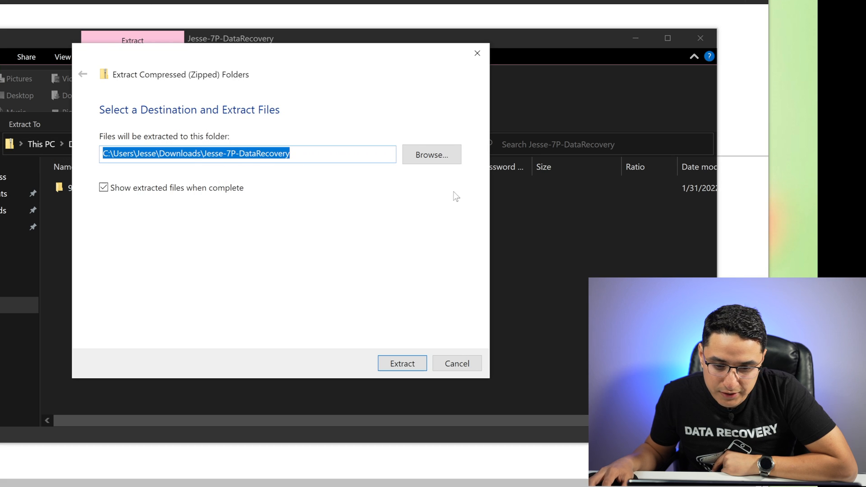
{"action": "left_click", "coordinate": [432, 154]}
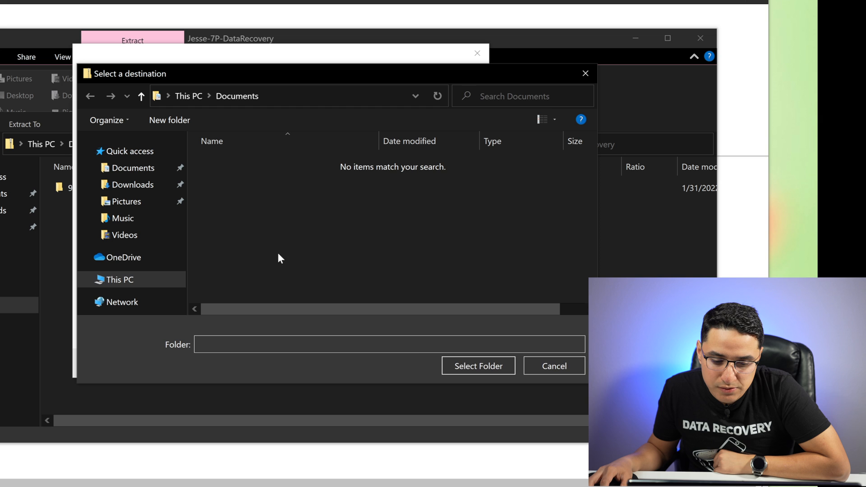
{"action": "left_click", "coordinate": [554, 366]}
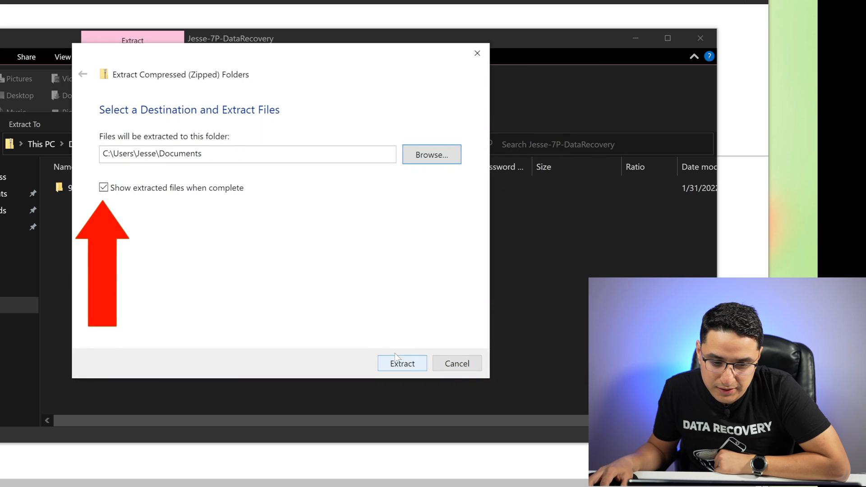
{"action": "mouse_move", "coordinate": [197, 197]}
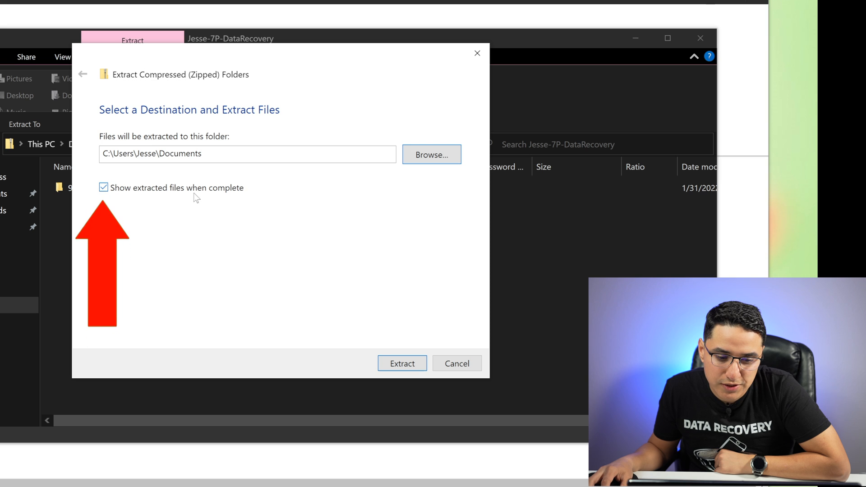
{"action": "left_click", "coordinate": [403, 364]}
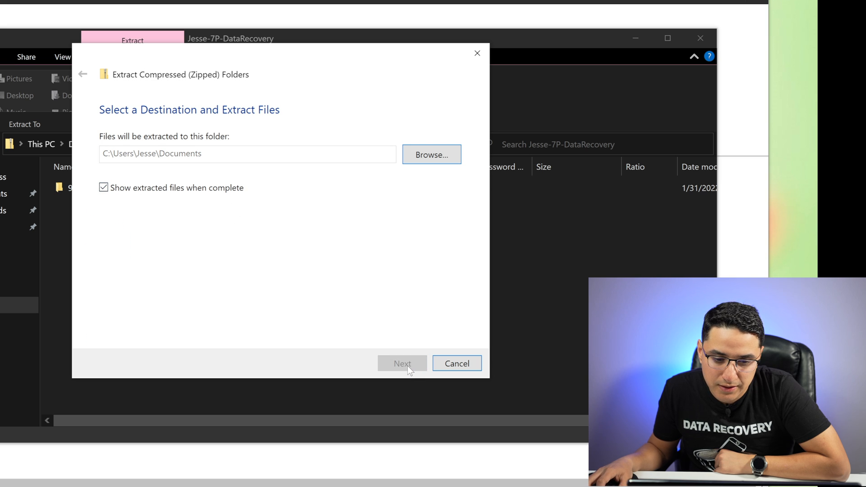
{"action": "left_click", "coordinate": [403, 364]}
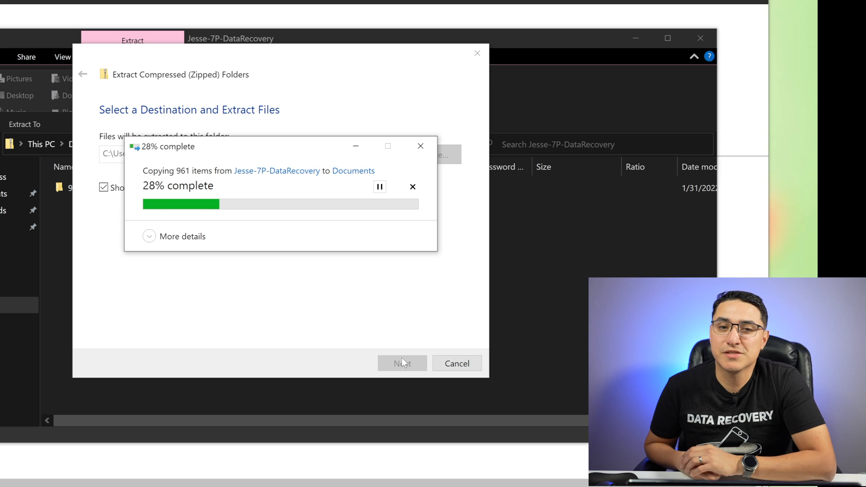
- Close the zip archive window, leaving Documents with the extracted backup folder
{"action": "left_click", "coordinate": [188, 236]}
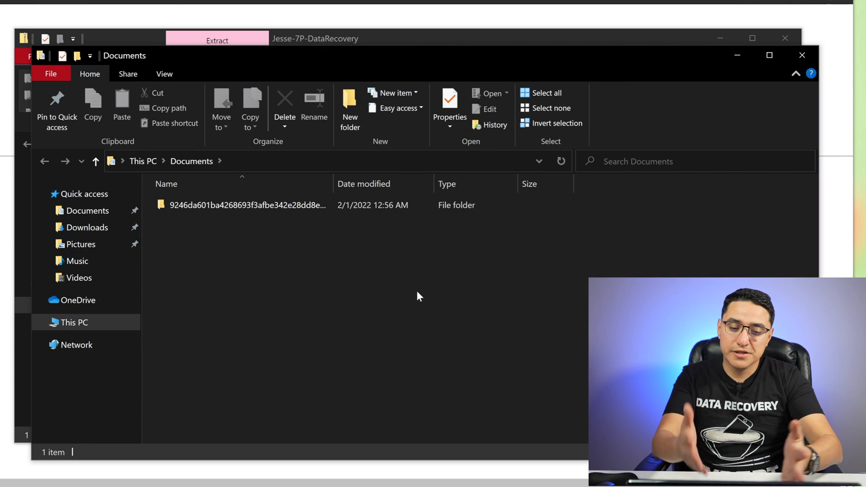
{"action": "mouse_move", "coordinate": [203, 345]}
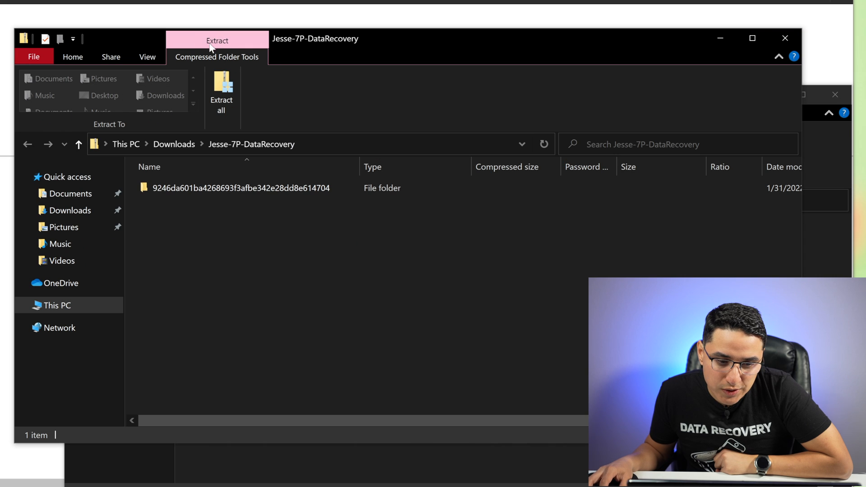
{"action": "mouse_move", "coordinate": [784, 38]}
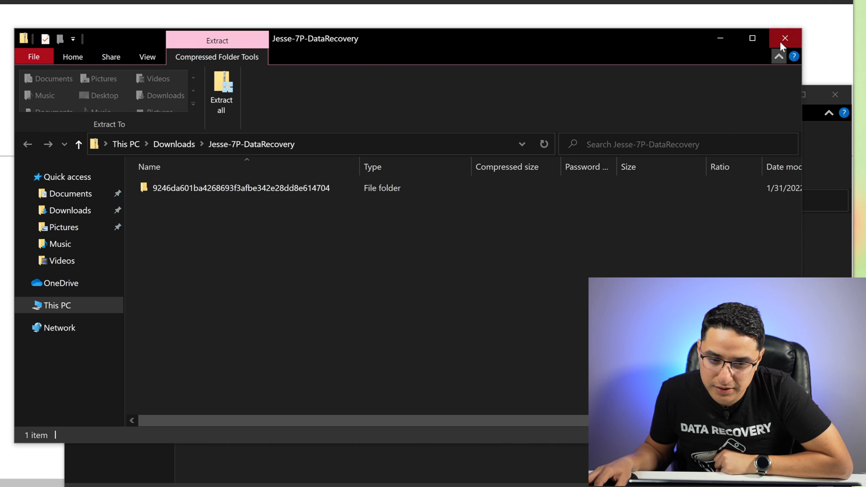
{"action": "left_click", "coordinate": [784, 38]}
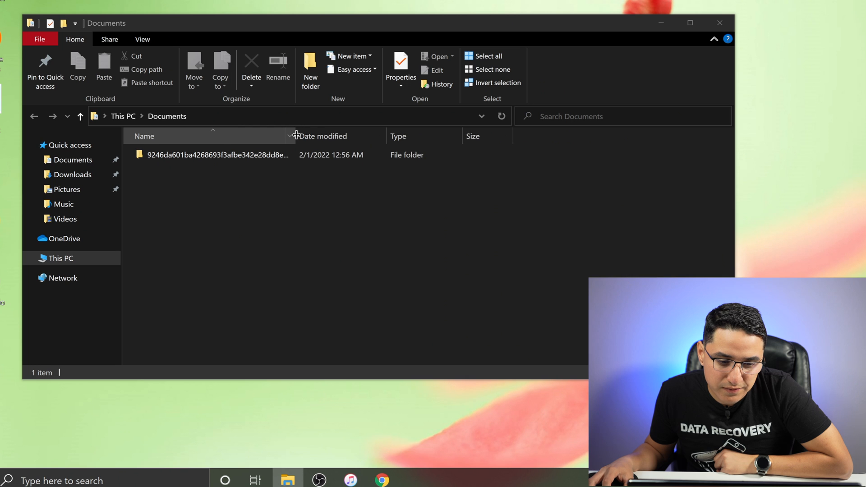
- Widen the Name column, inspect the backup folder's 262 subfolders, and return to Documents
{"action": "left_click_drag", "start_coordinate": [291, 136], "coordinate": [333, 136]}
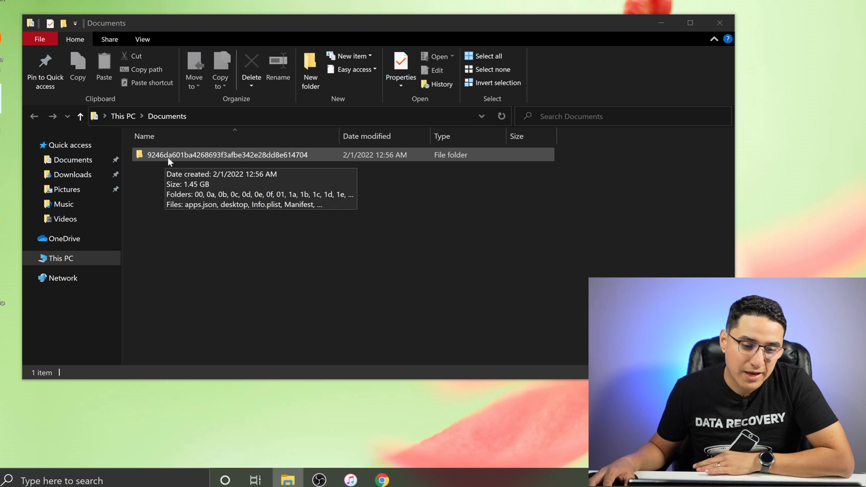
{"action": "double_click", "coordinate": [227, 154]}
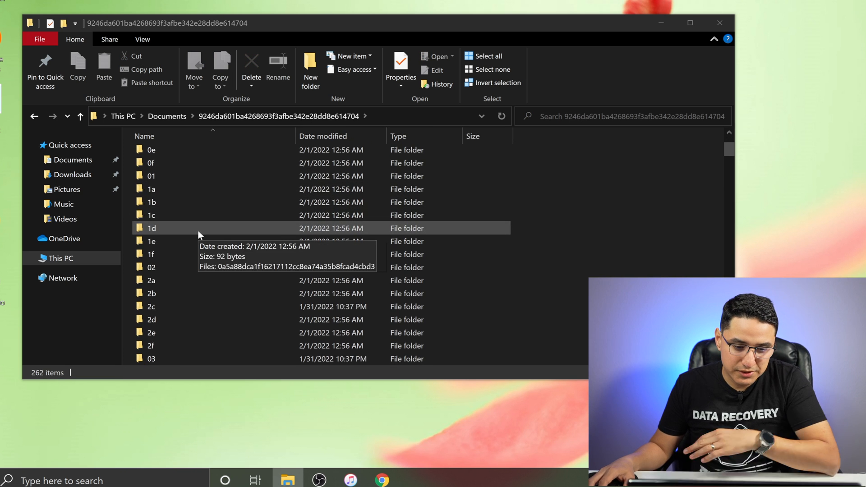
{"action": "scroll", "scroll_direction": "up", "scroll_amount": 3}
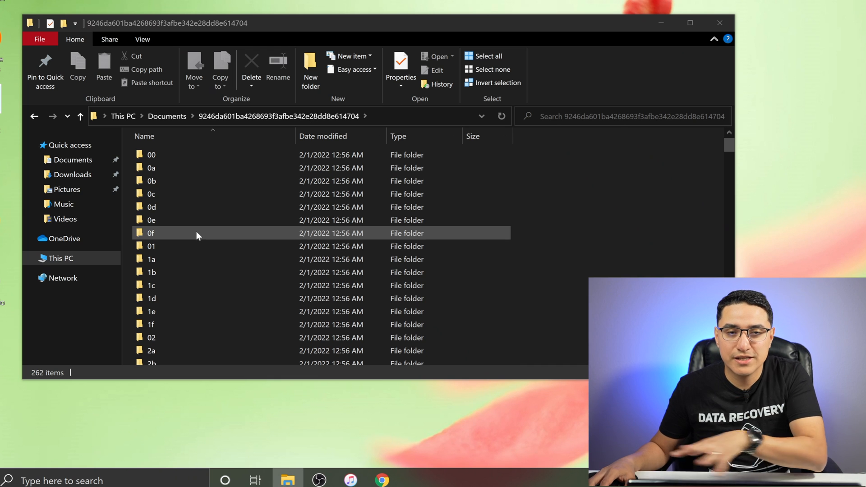
{"action": "mouse_move", "coordinate": [246, 233]}
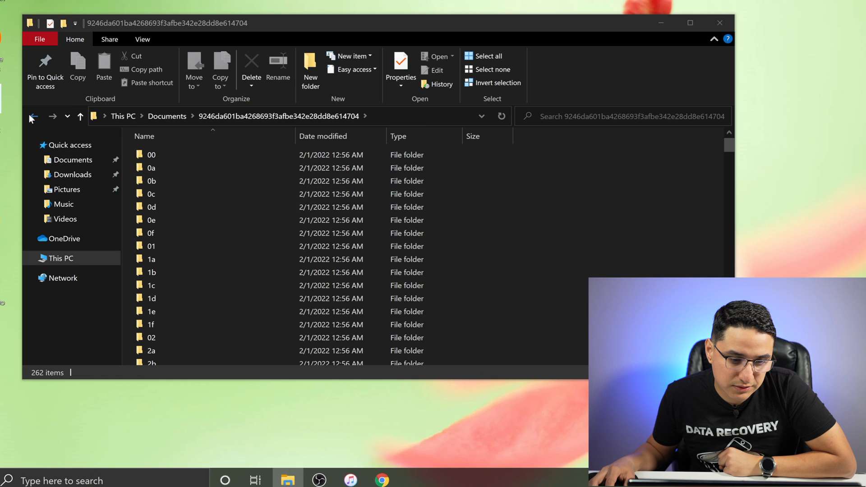
{"action": "left_click", "coordinate": [33, 117]}
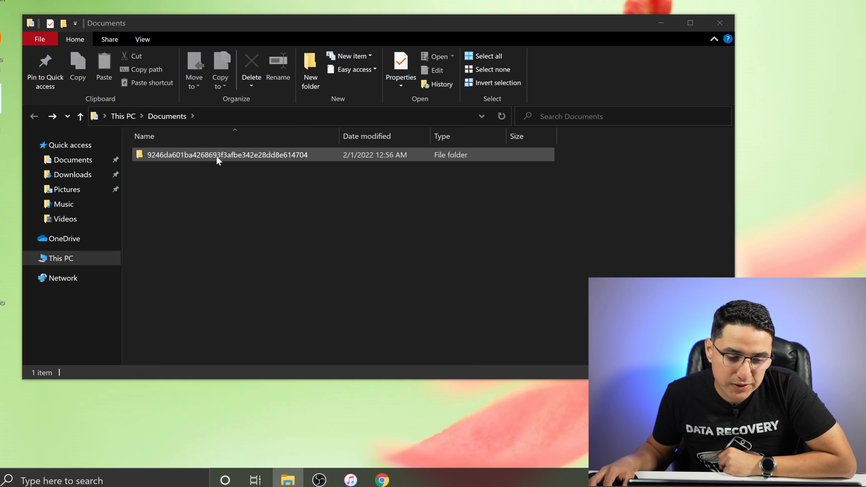
{"action": "mouse_move", "coordinate": [221, 157]}
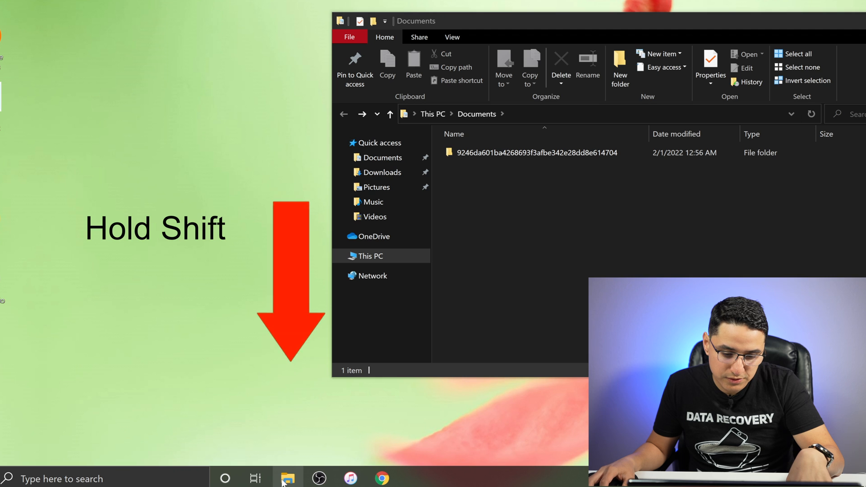
{"action": "mouse_move", "coordinate": [287, 479]}
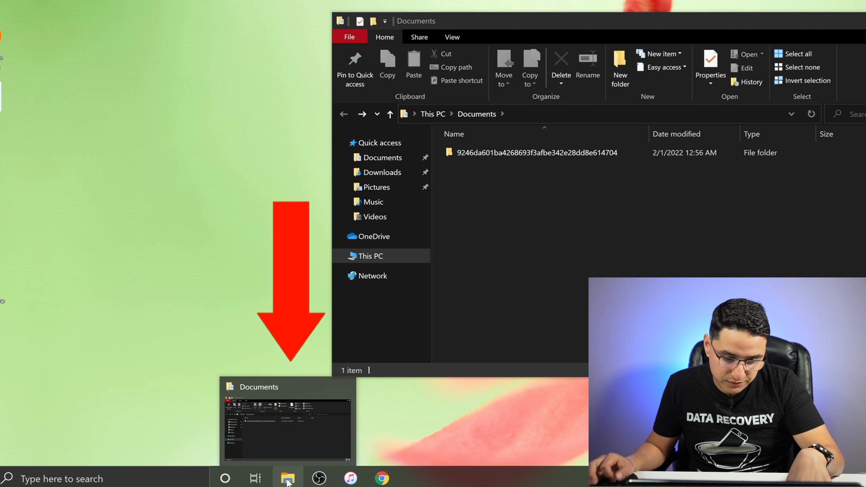
- Open a second File Explorer window at Quick access
{"action": "left_click", "coordinate": [287, 478]}
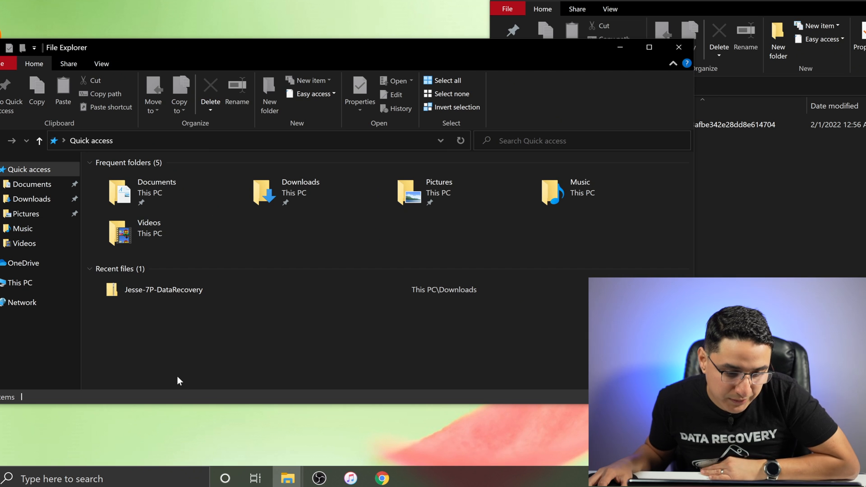
{"action": "mouse_move", "coordinate": [171, 368]}
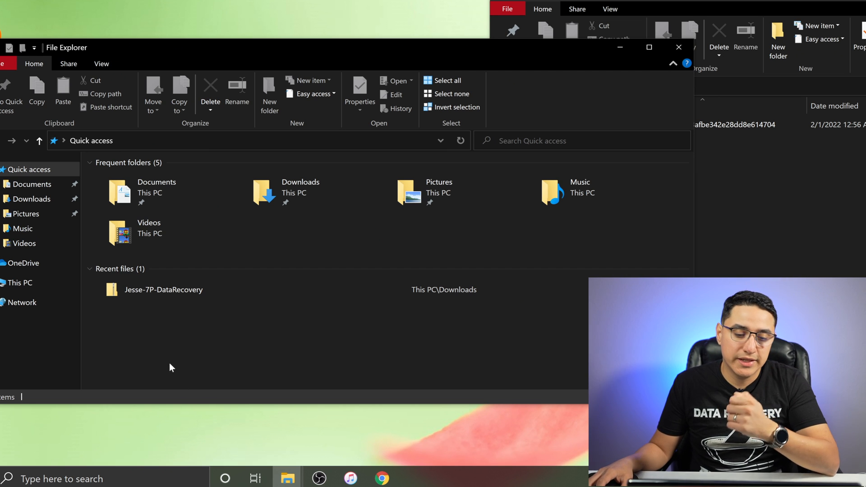
{"action": "mouse_move", "coordinate": [236, 153]}
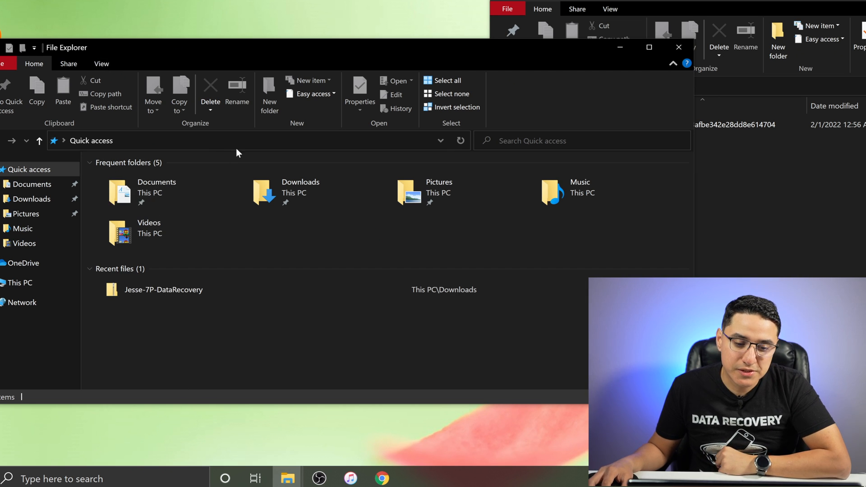
{"action": "mouse_move", "coordinate": [237, 144]}
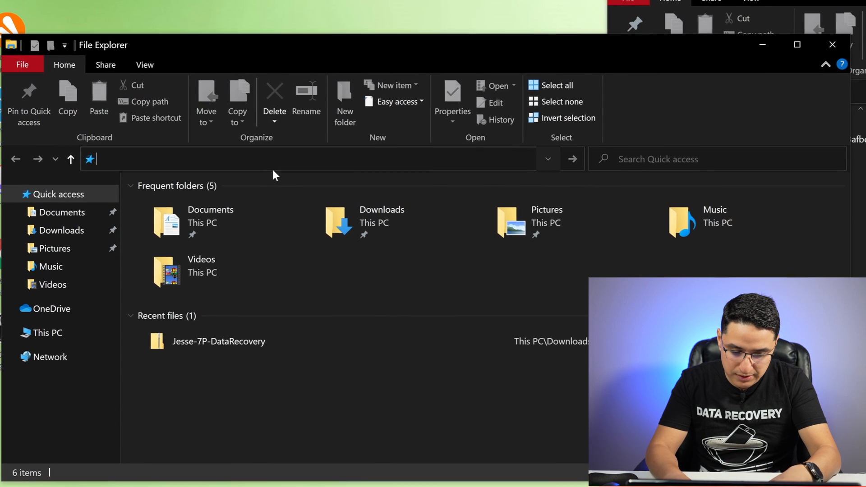
- Go to the Roaming AppData folder via %appdata% in the address bar
{"action": "type", "text": "%a"}
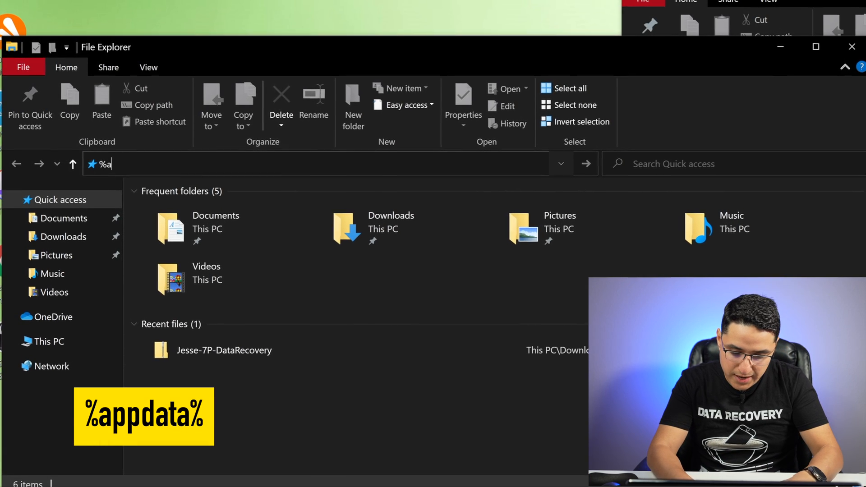
{"action": "type", "text": "ppda"}
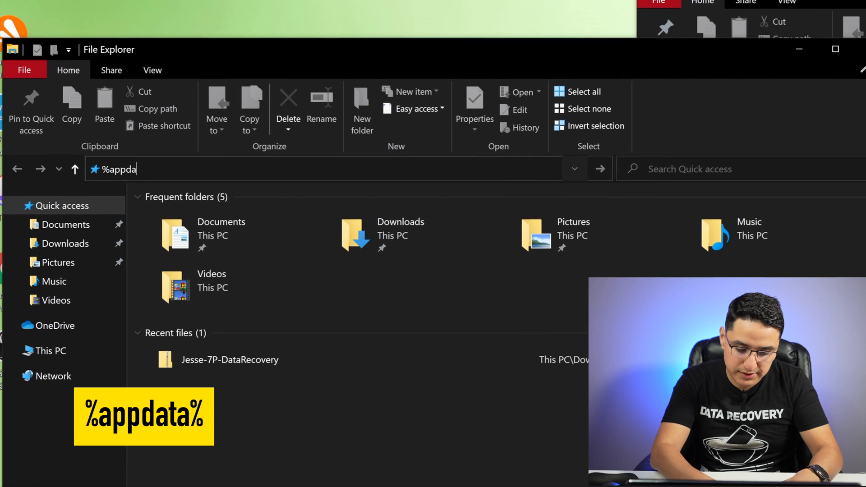
{"action": "type", "text": "ta%"}
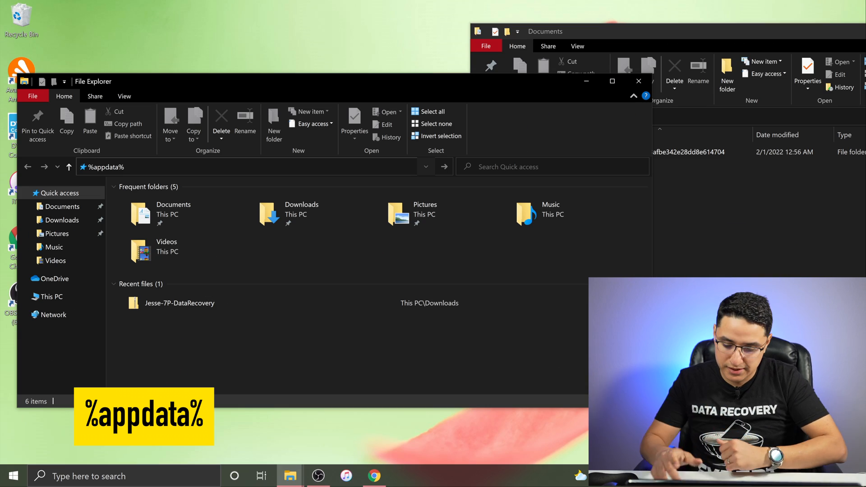
{"action": "key", "text": "Return"}
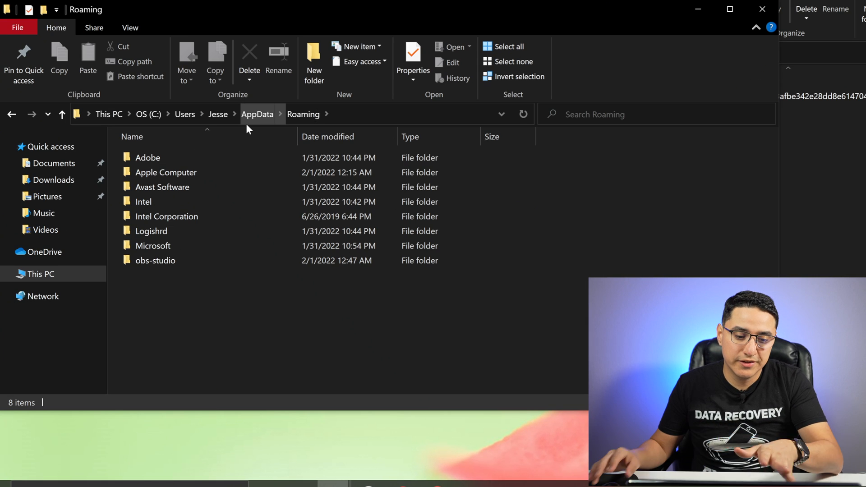
- Navigate into Apple Computer\MobileSync\Backup, where an existing backup folder sits
{"action": "left_click", "coordinate": [166, 172]}
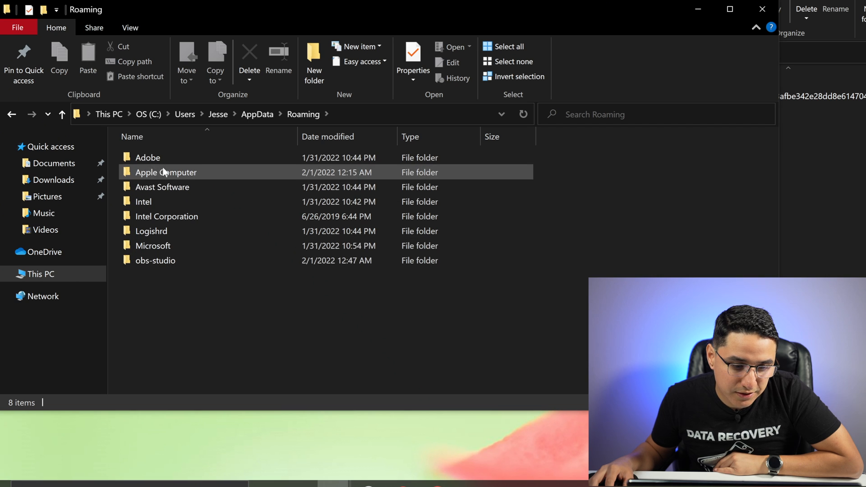
{"action": "left_click", "coordinate": [162, 187]}
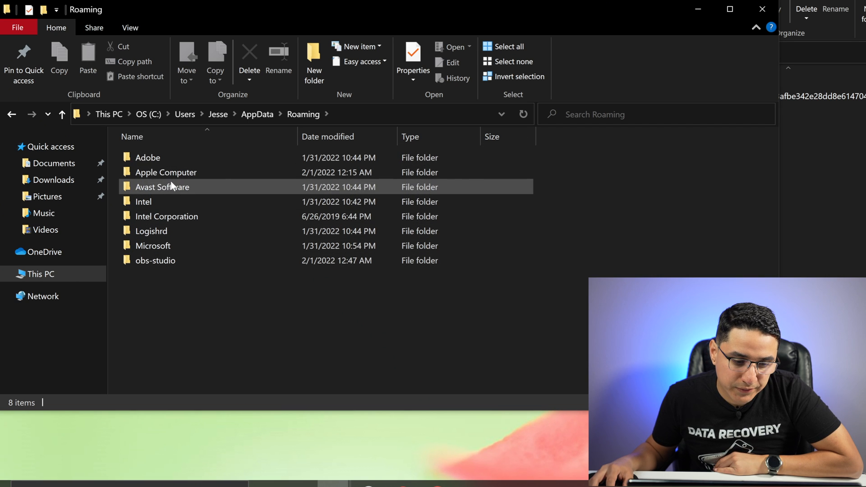
{"action": "double_click", "coordinate": [167, 171]}
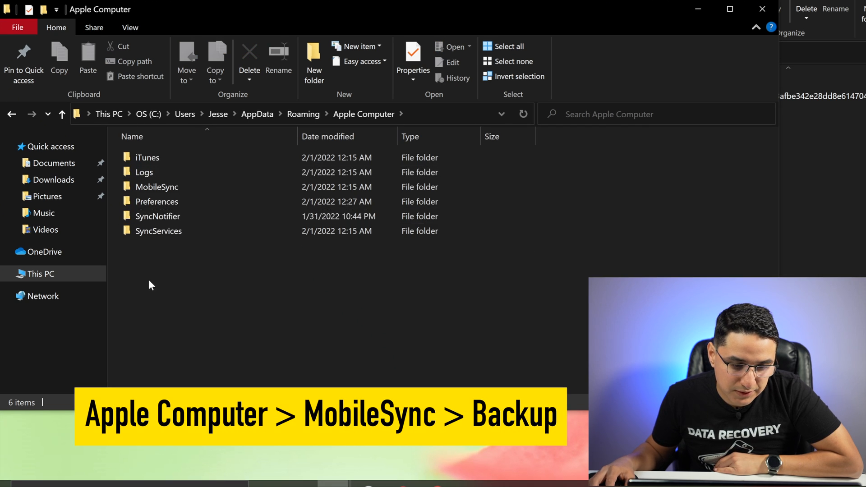
{"action": "double_click", "coordinate": [157, 186]}
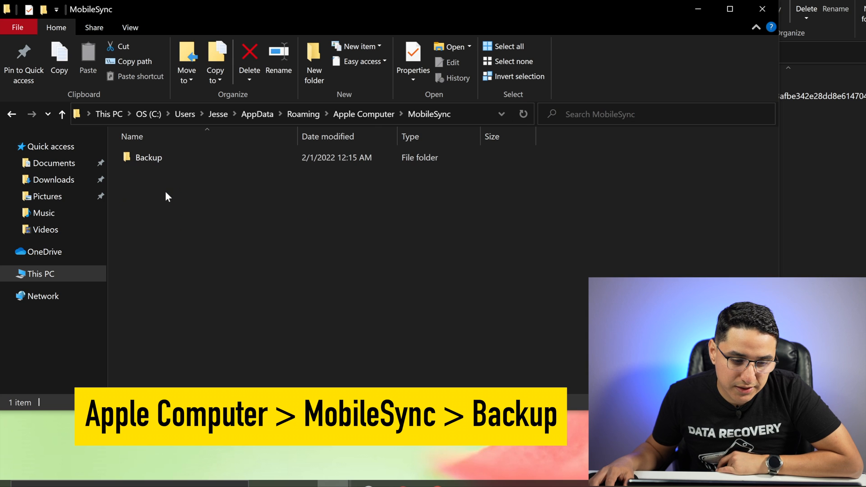
{"action": "double_click", "coordinate": [148, 157]}
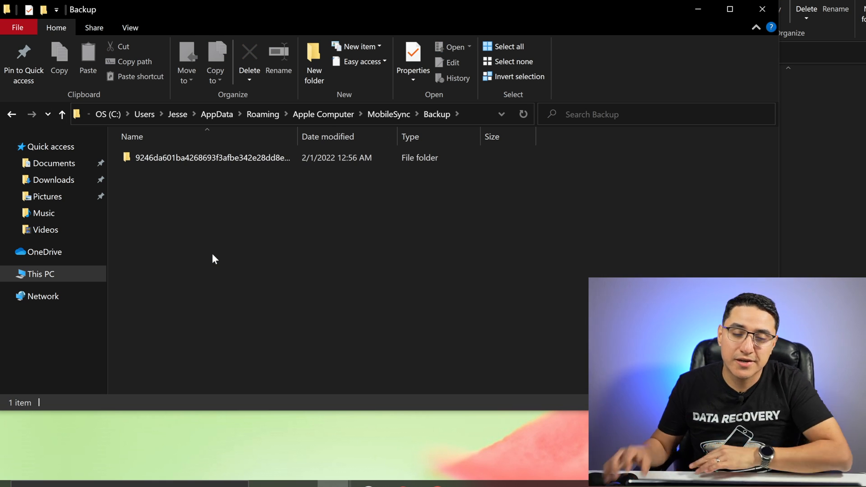
{"action": "mouse_move", "coordinate": [755, 86]}
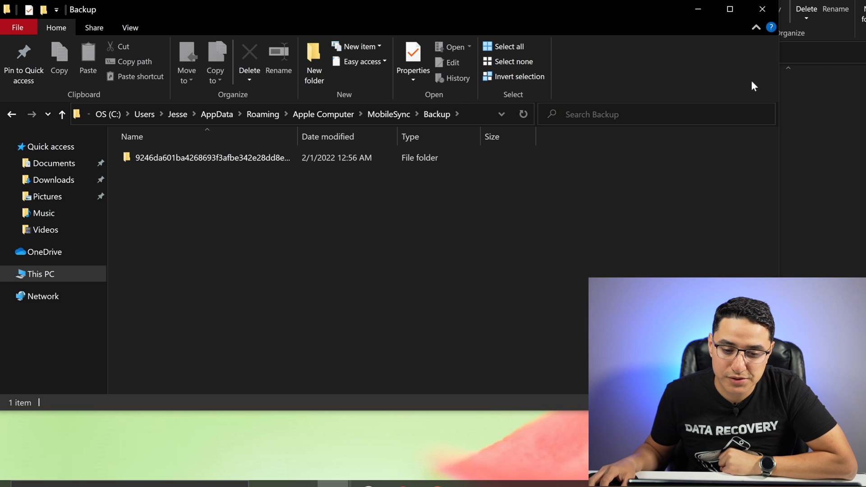
{"action": "mouse_move", "coordinate": [698, 9]}
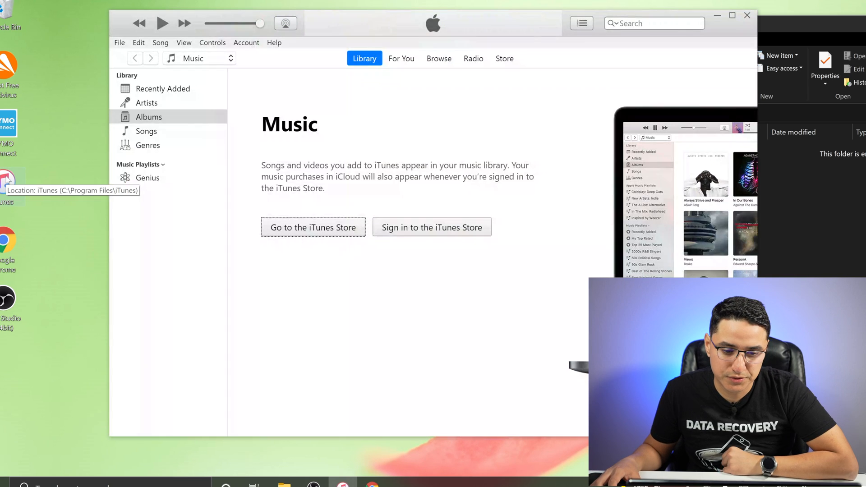
{"action": "mouse_move", "coordinate": [287, 341]}
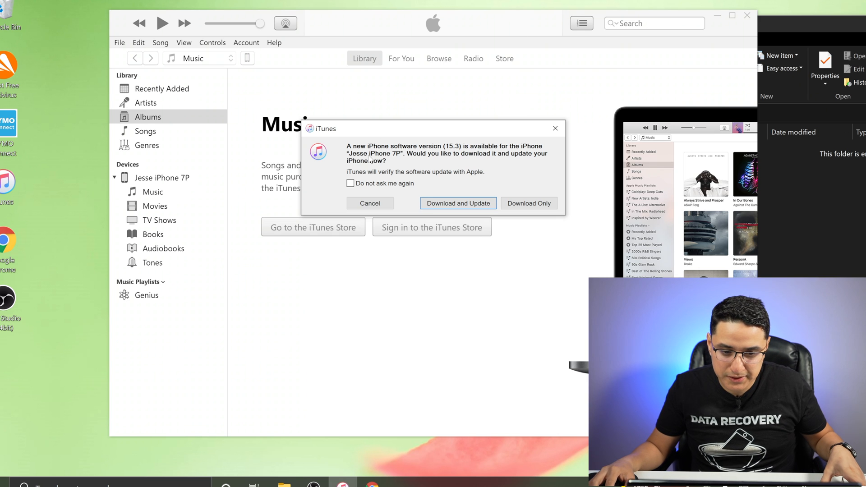
- Decline the iOS 15.3 software update offer for the connected iPhone 7P
{"action": "left_click", "coordinate": [370, 203]}
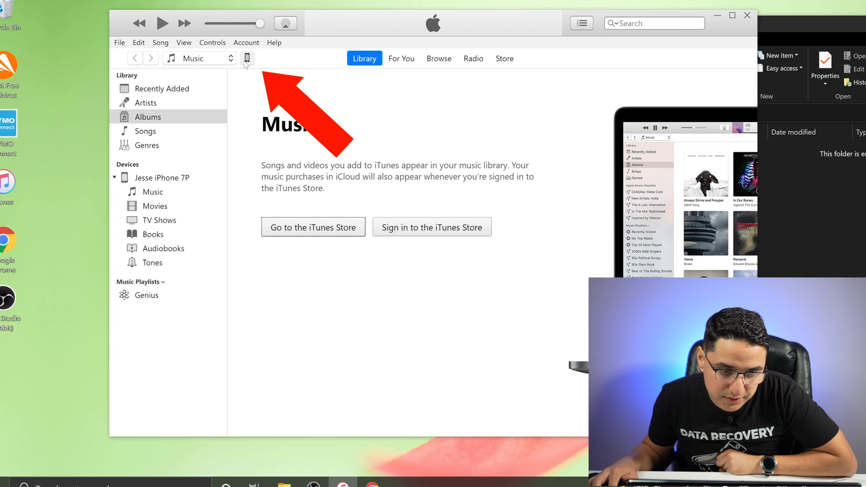
- Show the iPhone 7 Plus summary and attempt Restore Backup, blocked by the Find My warning
{"action": "left_click", "coordinate": [247, 57]}
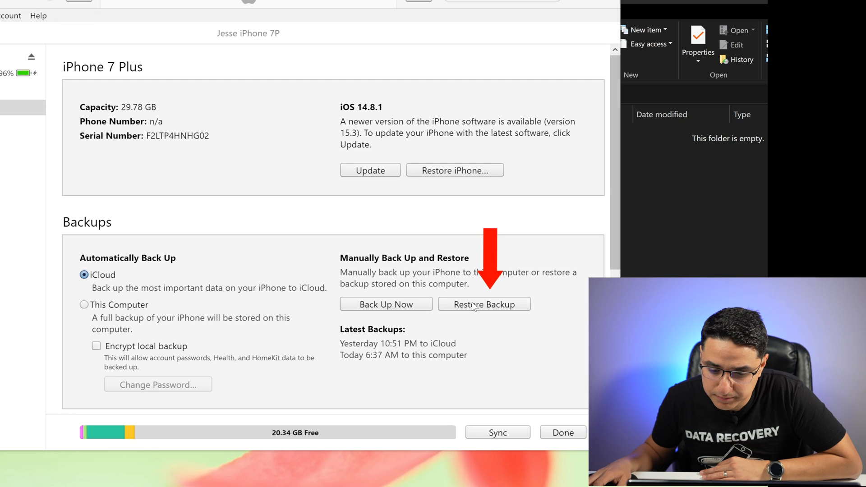
{"action": "left_click", "coordinate": [483, 305]}
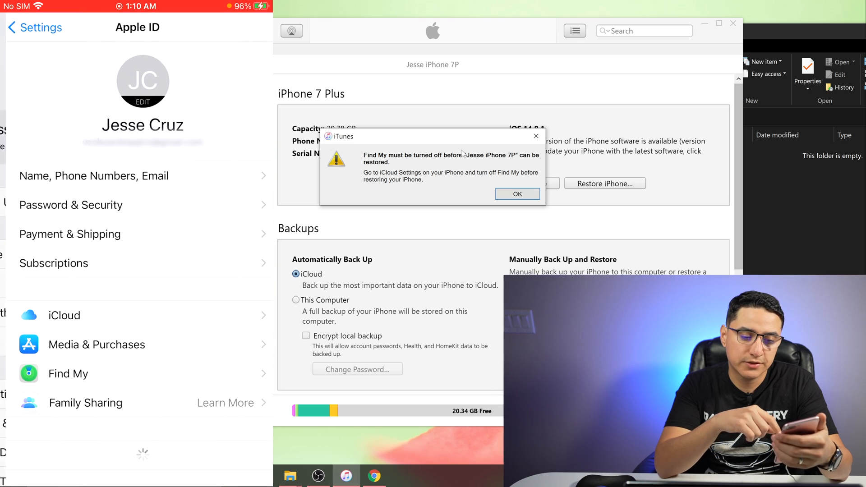
- Navigate iTunes sidebar and tabs back to the device view after the refusal
{"action": "left_click", "coordinate": [67, 373]}
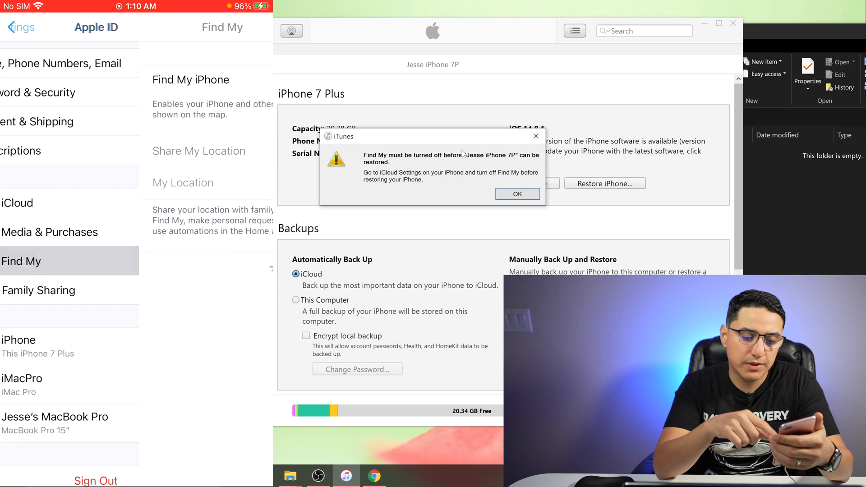
{"action": "left_click", "coordinate": [190, 80]}
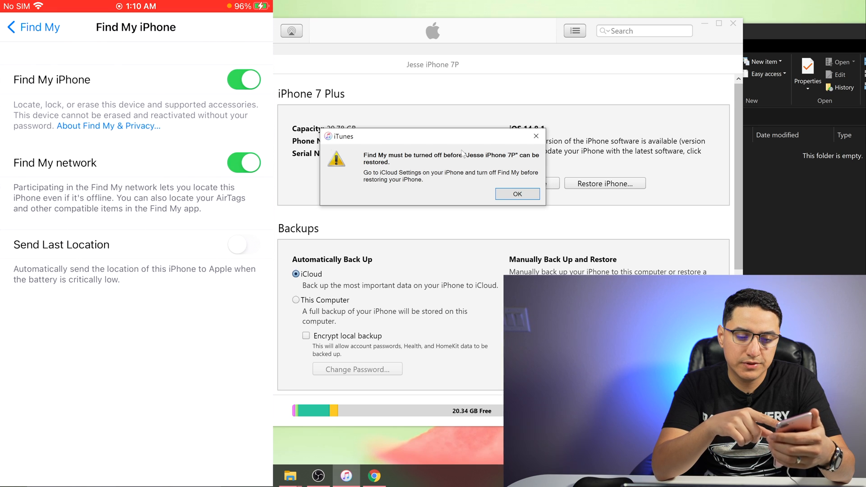
{"action": "left_click", "coordinate": [243, 79]}
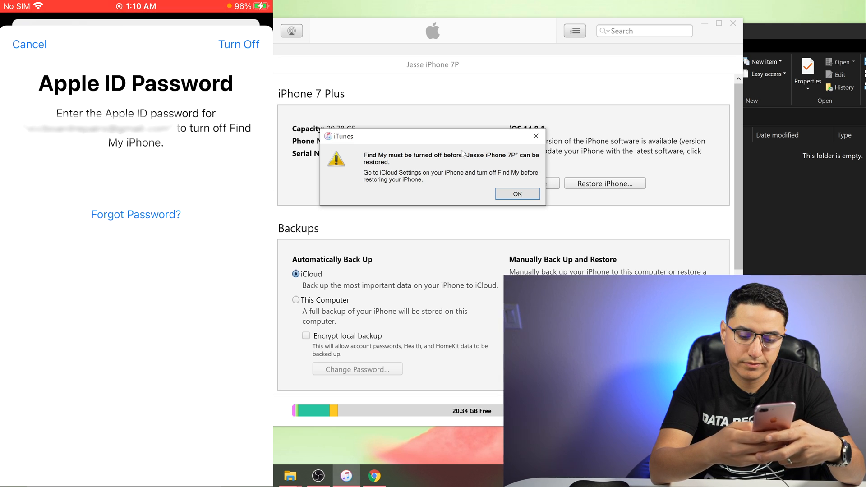
{"action": "left_click", "coordinate": [239, 44]}
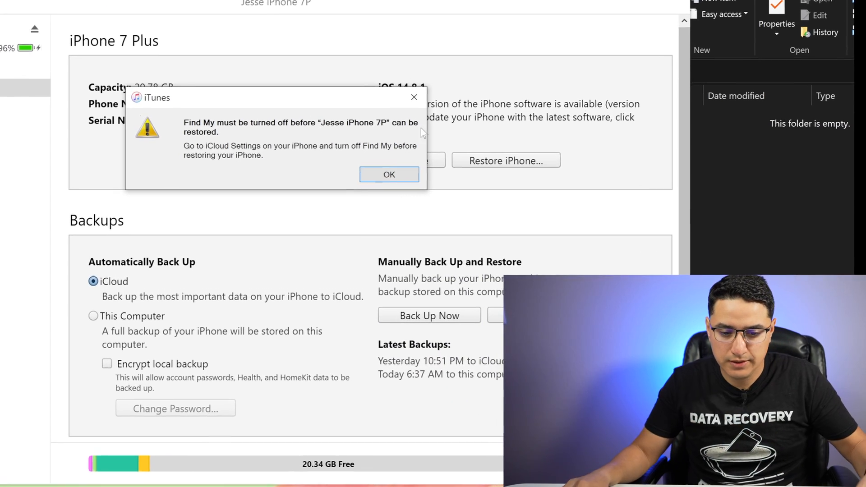
- Dismiss the warning and restore the iPhone from the Jesse iPhone 7P backup dated today 6:37 AM
{"action": "left_click", "coordinate": [389, 174]}
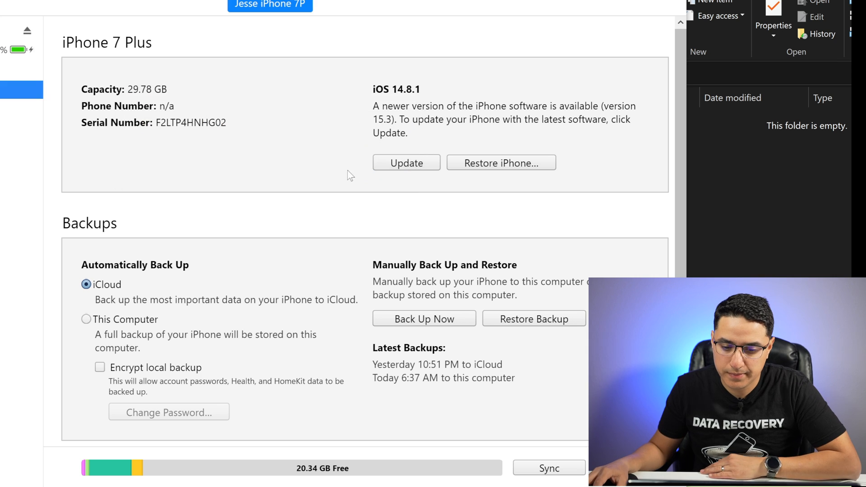
{"action": "mouse_move", "coordinate": [523, 325]}
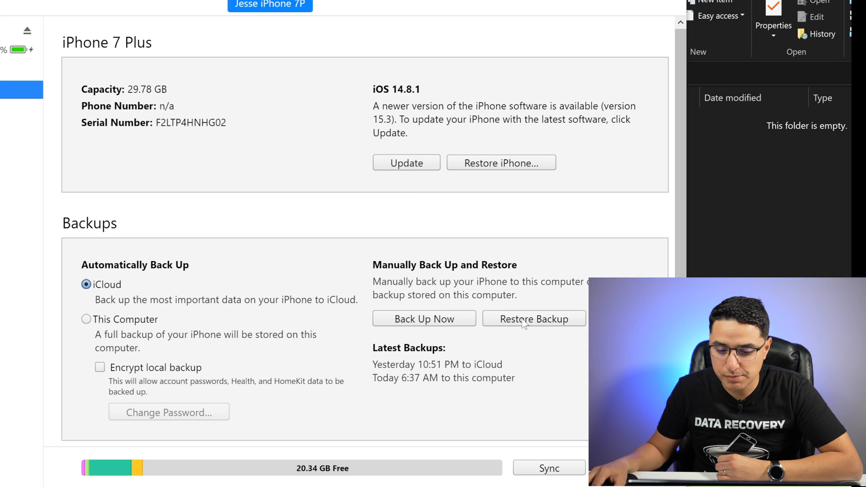
{"action": "left_click", "coordinate": [533, 318]}
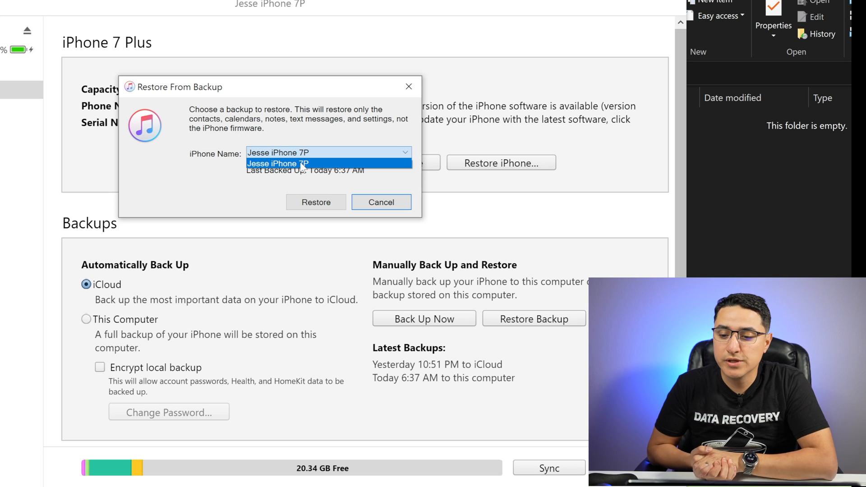
{"action": "mouse_move", "coordinate": [231, 163]}
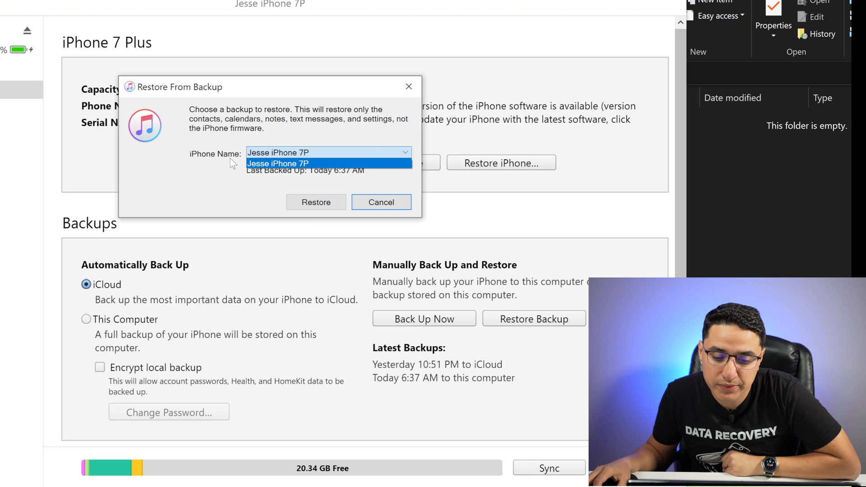
{"action": "mouse_move", "coordinate": [294, 184]}
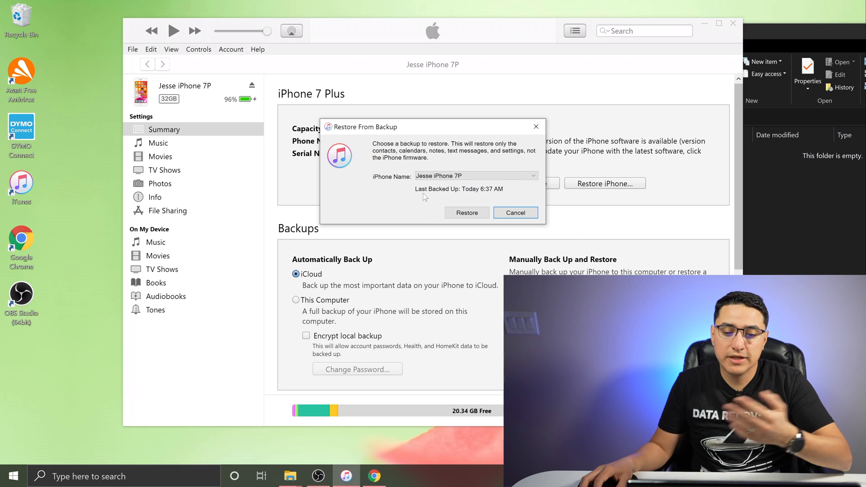
{"action": "left_click", "coordinate": [514, 213]}
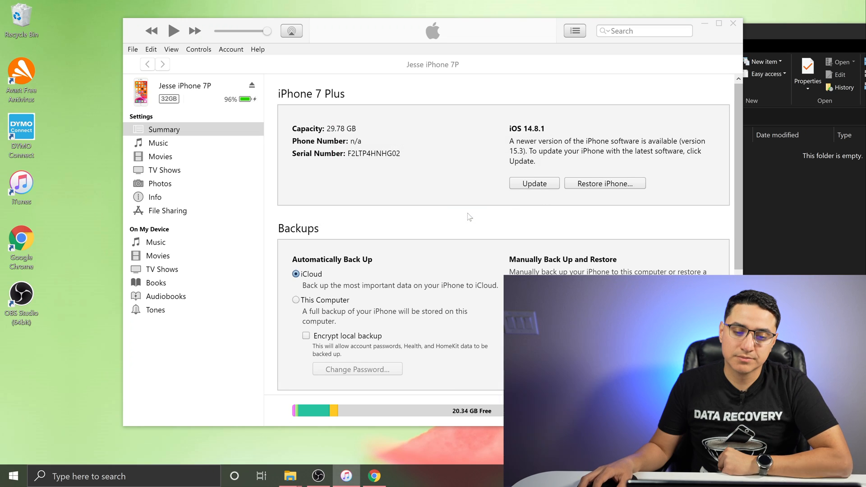
{"action": "left_click", "coordinate": [604, 184]}
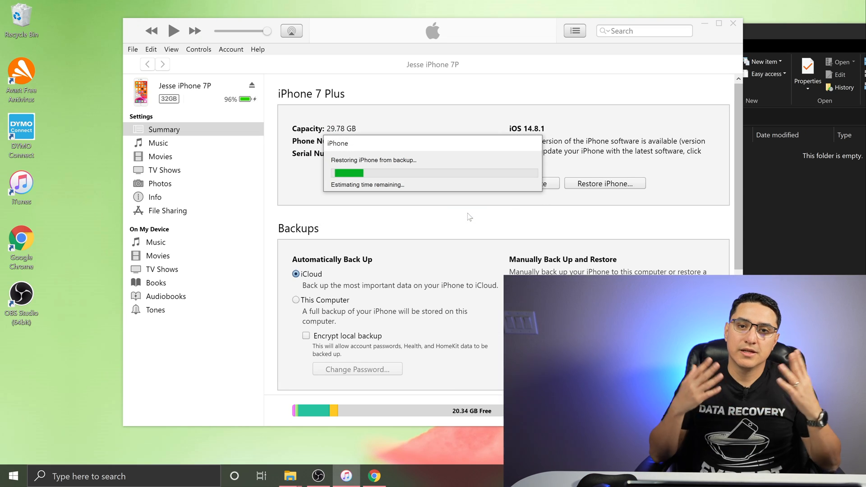